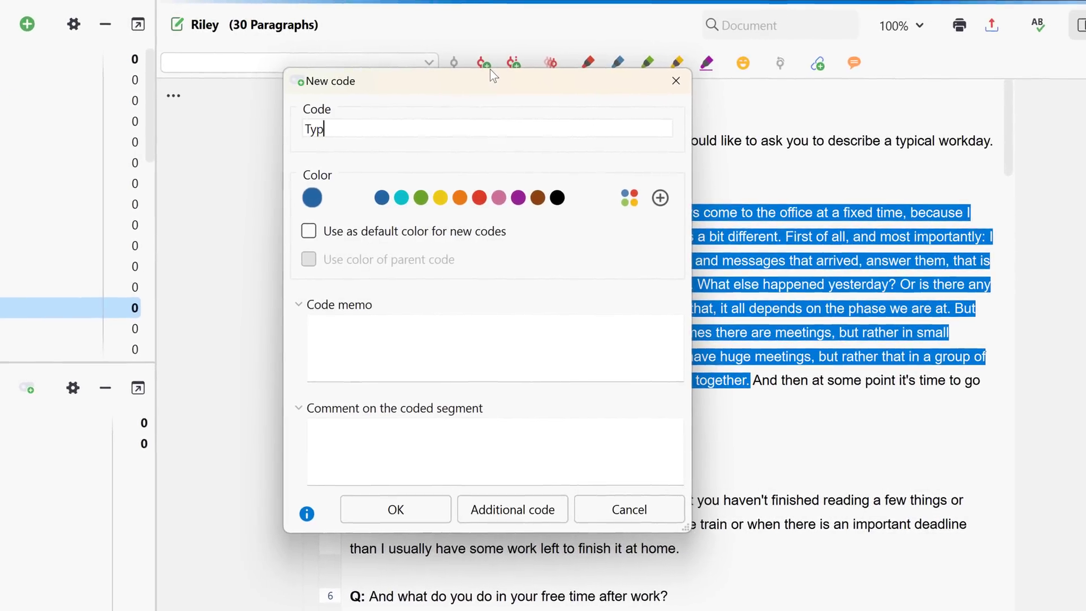
Step: Code Riley's passage as 'Typical workday' and list 15 documents' age and employment status
{"action": "left_click", "coordinate": [395, 509]}
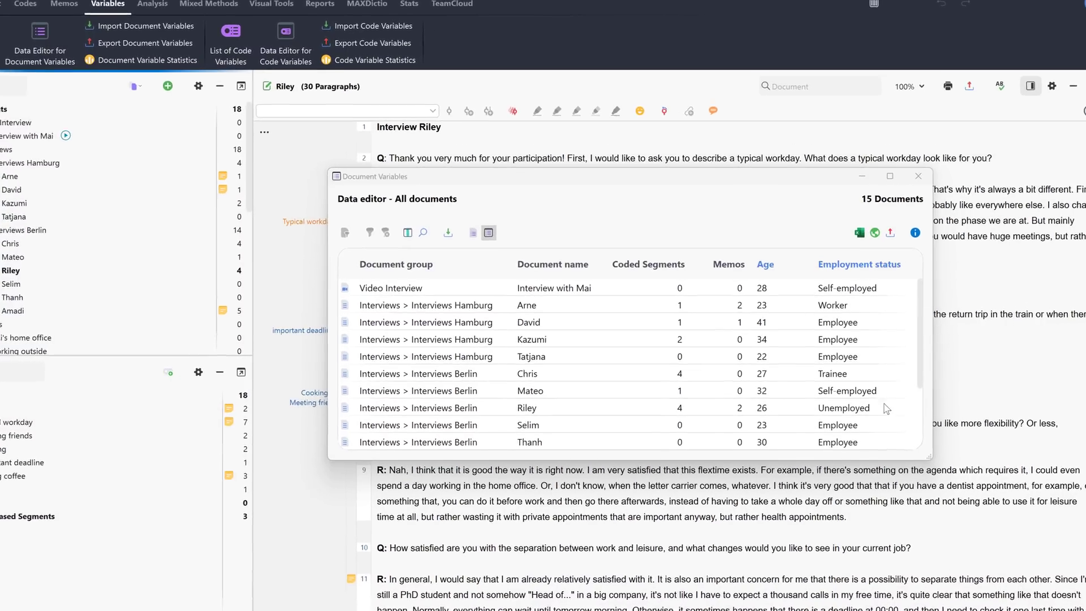
Step: Mark a second passage in Riley's interview and begin typing a new code name
{"action": "double_click", "coordinate": [845, 407]}
{"action": "type", "text": "C"}
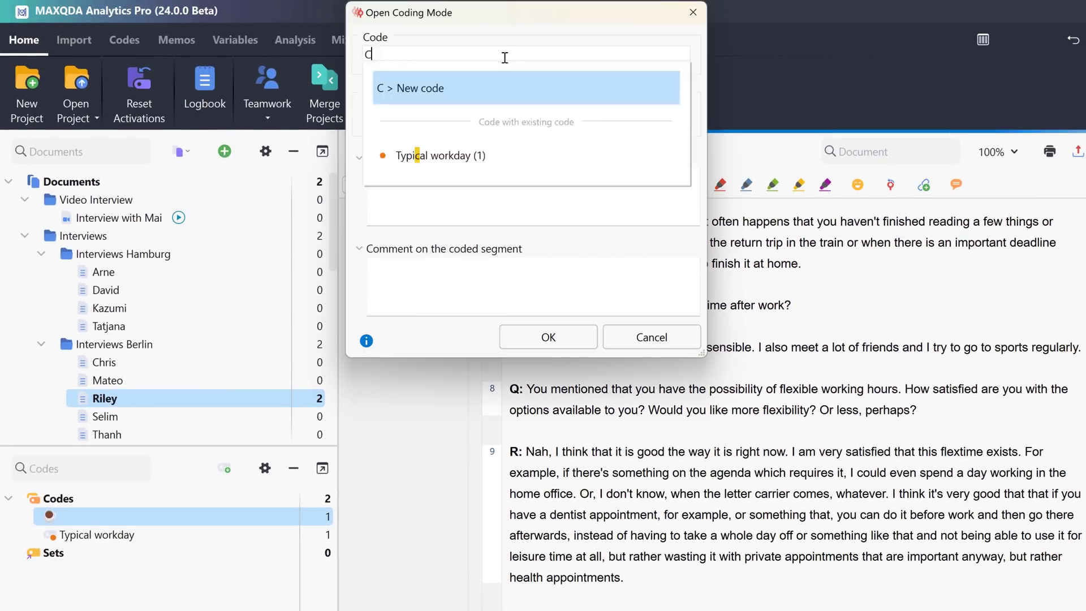
Step: Select the paragraph 9 answer about daily routines and bring up its context menu
{"action": "left_click", "coordinate": [547, 337]}
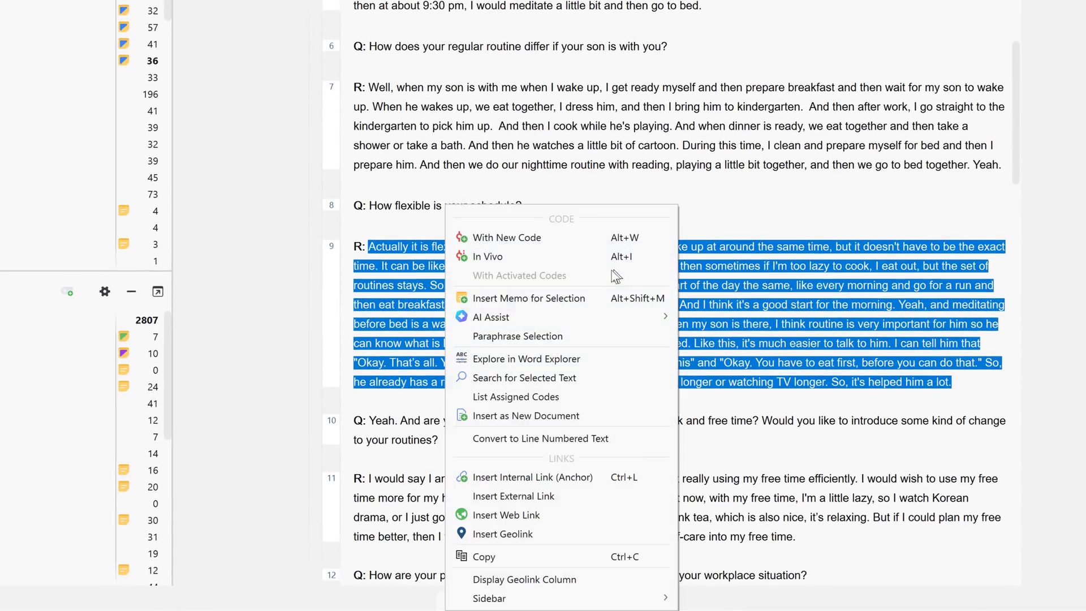
Step: Generate an AI Assist summary of the answer in English, standard length, as bullet points
{"action": "left_click", "coordinate": [490, 317]}
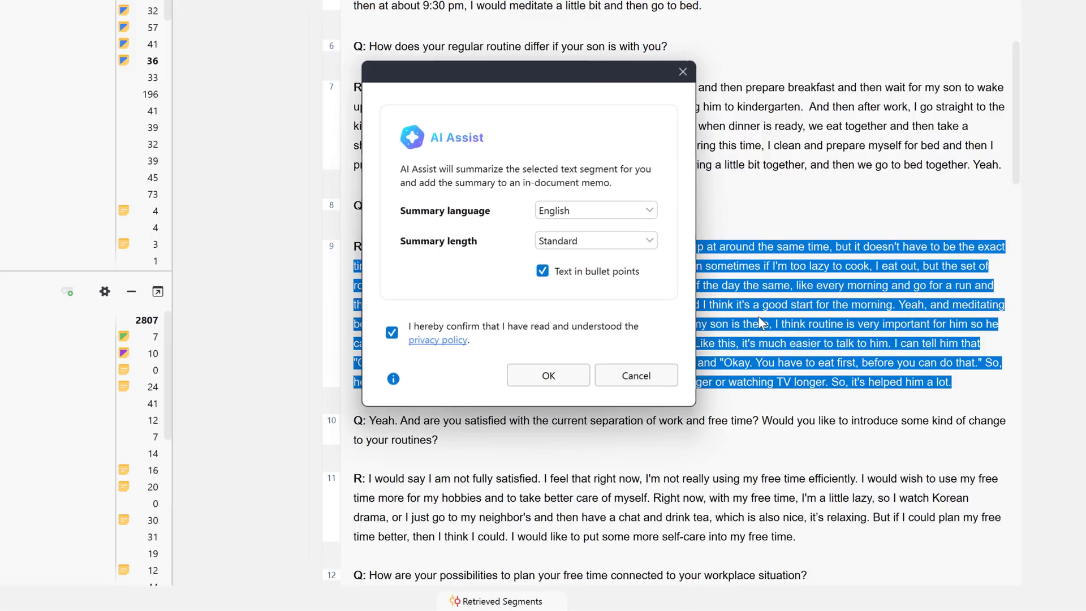
{"action": "left_click", "coordinate": [548, 374]}
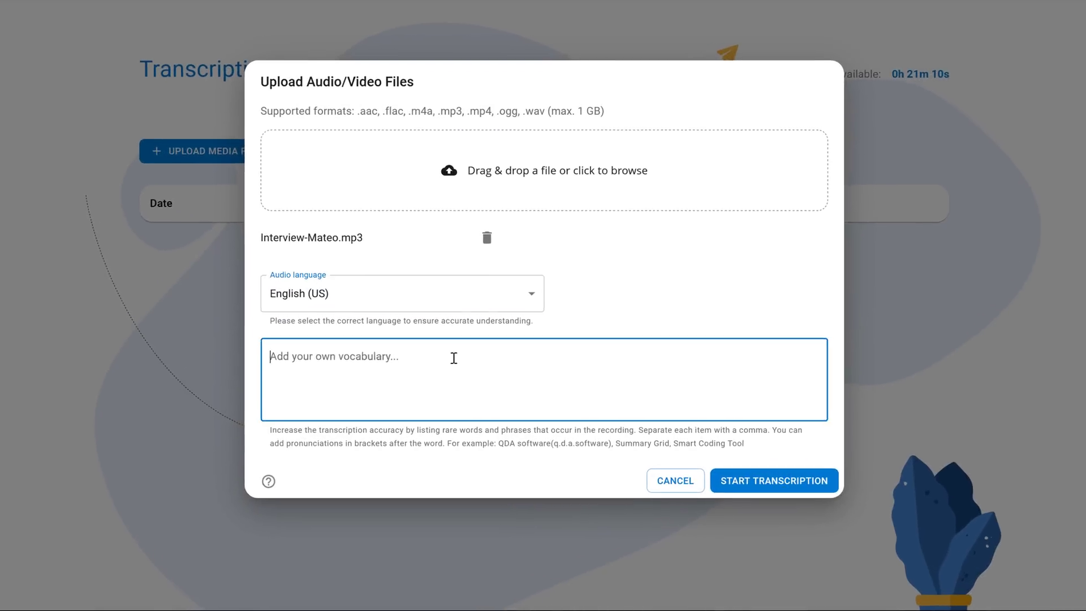
Step: Transcribe Interview-Mateo.mp3 in English (US) with 'MAXQDA (Max.Q.D.A)' as custom vocabulary
{"action": "type", "text": "MAXQDA (Max"}
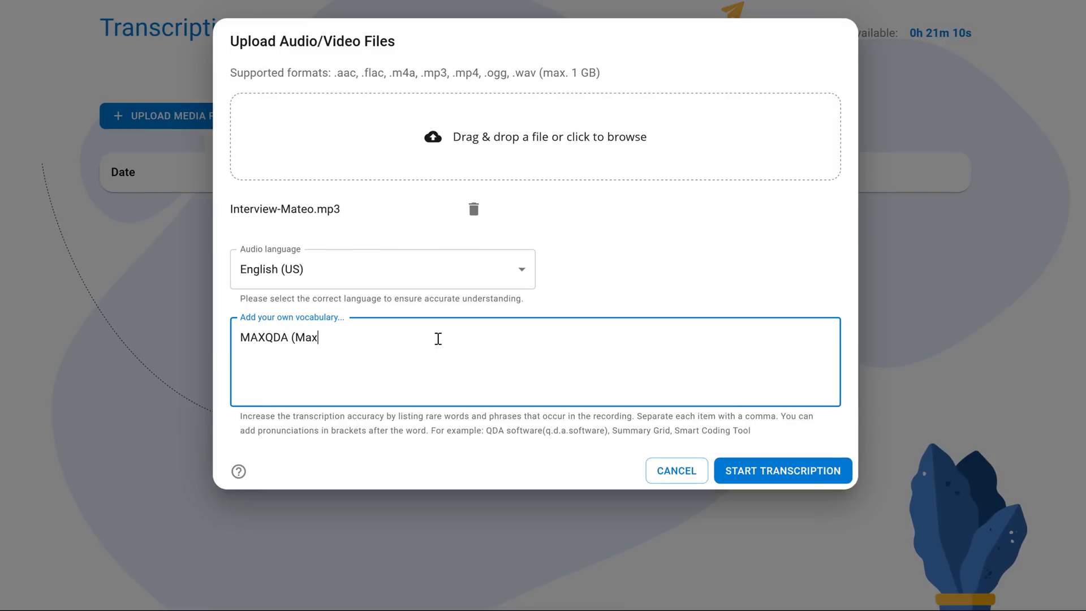
{"action": "type", "text": ".Q.D.A)"}
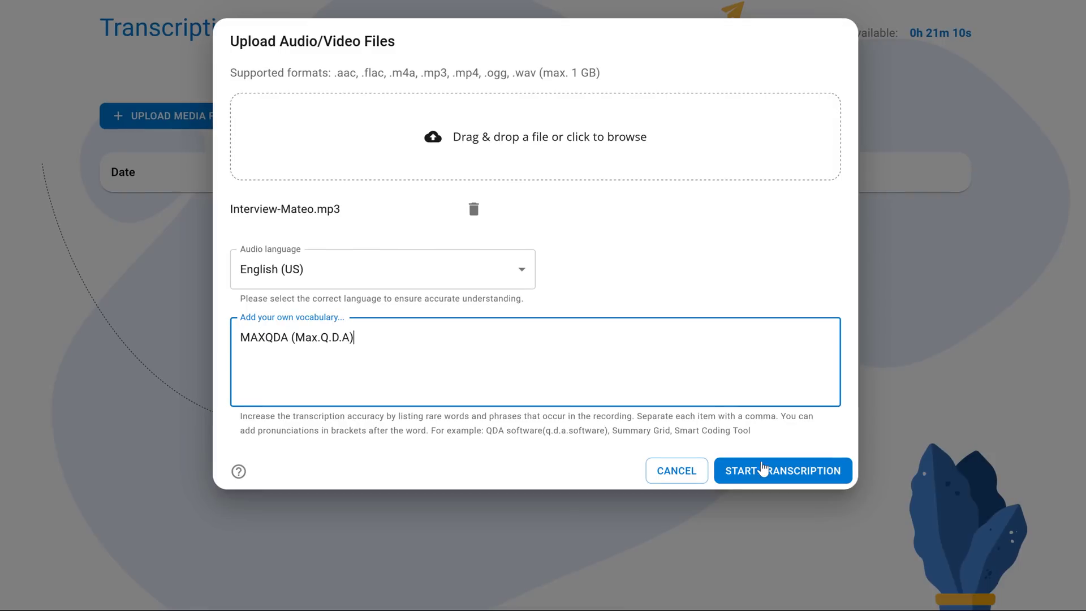
{"action": "left_click", "coordinate": [781, 470]}
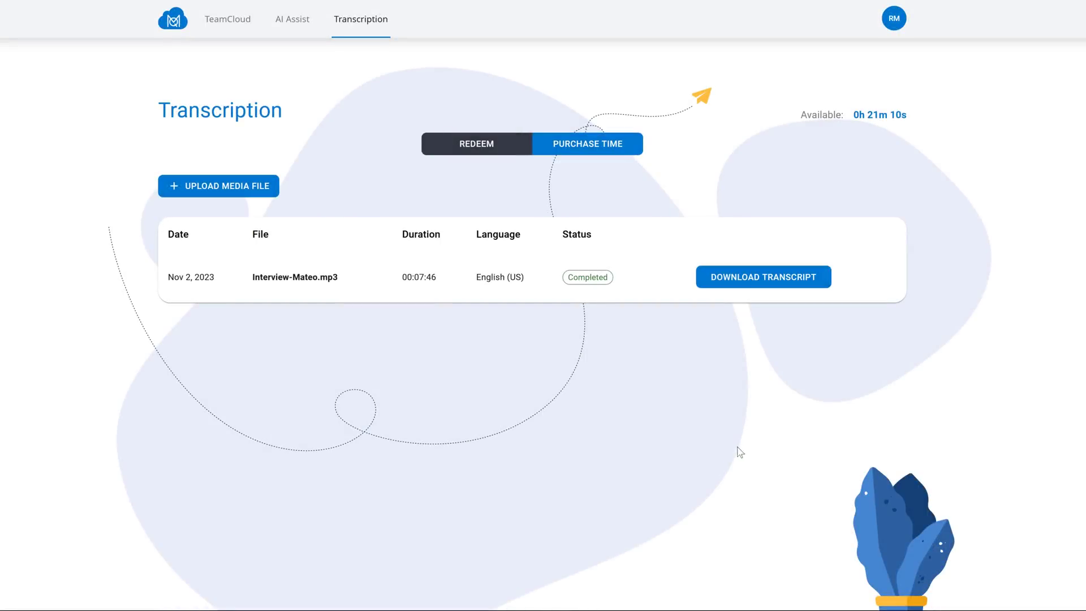
{"action": "left_click", "coordinate": [762, 277]}
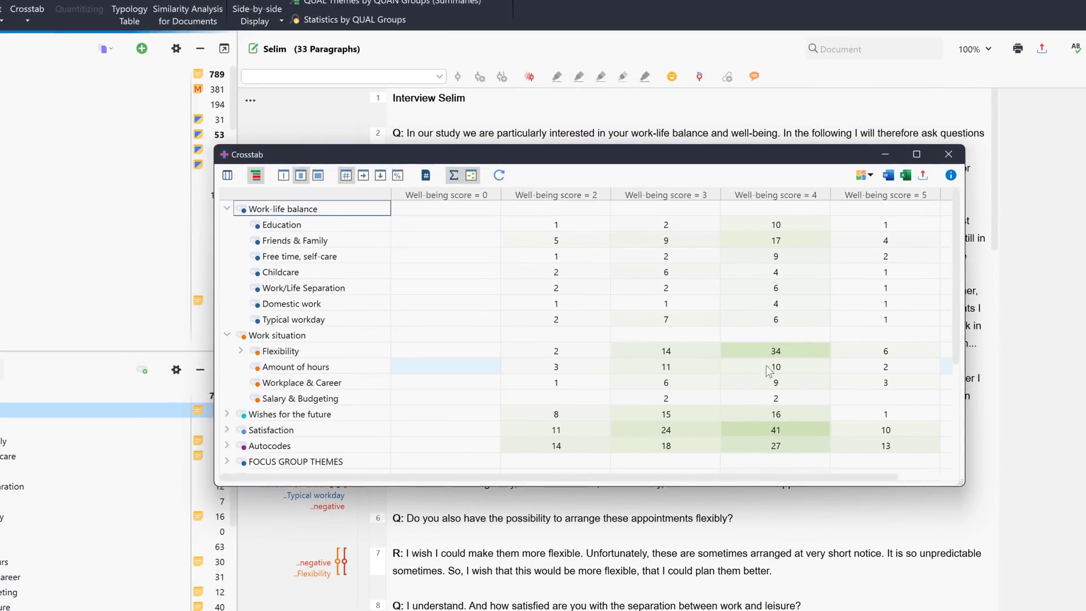
{"action": "mouse_move", "coordinate": [824, 349]}
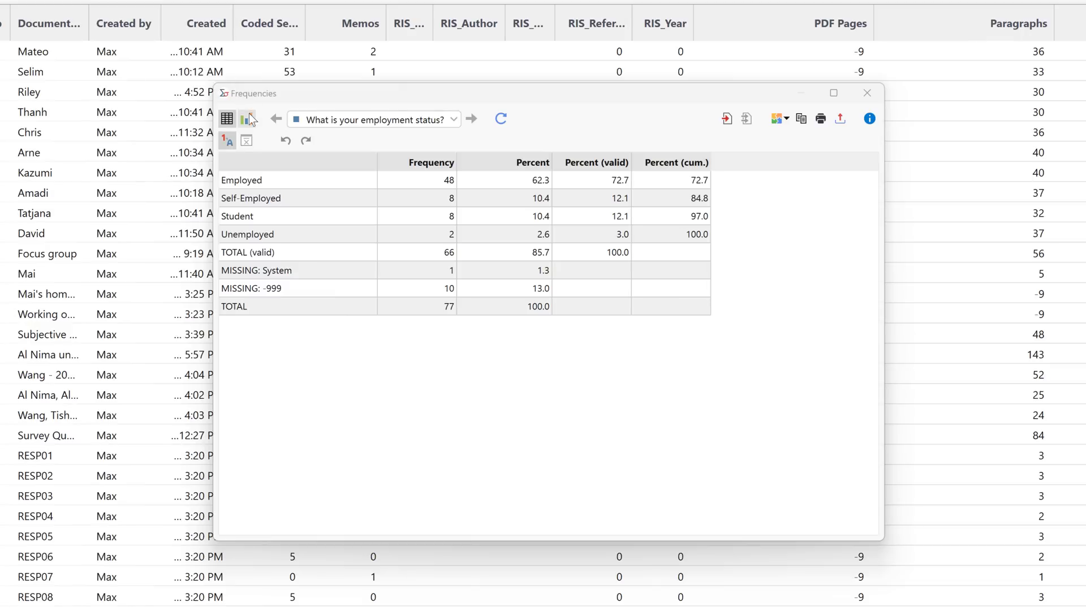
Step: Chart employment-status frequencies as bars and browse the dictionary's Freedom and Work categories
{"action": "left_click", "coordinate": [247, 118]}
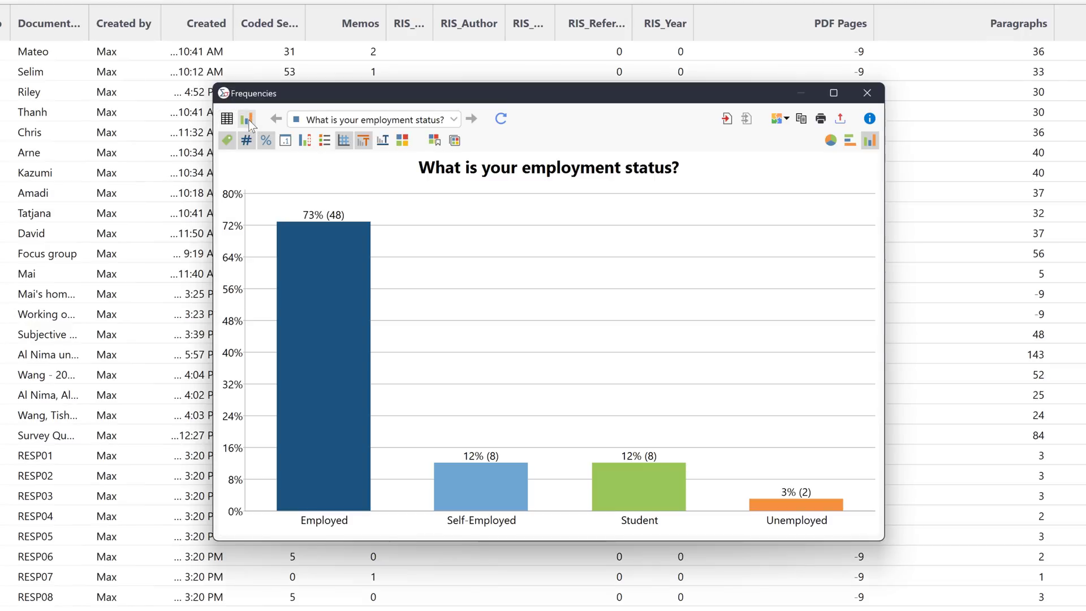
{"action": "left_click", "coordinate": [867, 92]}
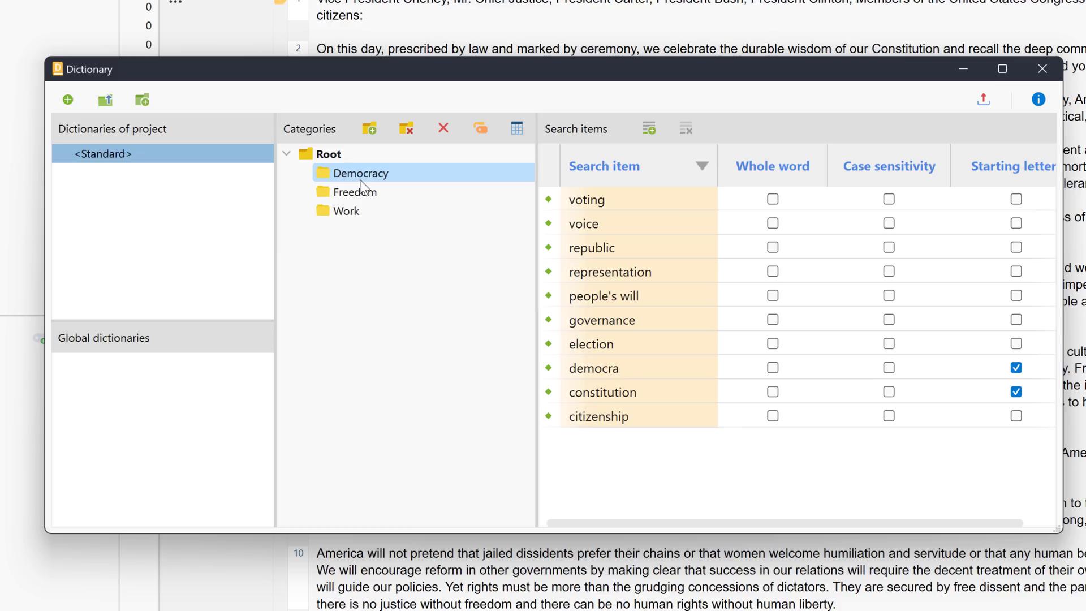
{"action": "left_click", "coordinate": [358, 192]}
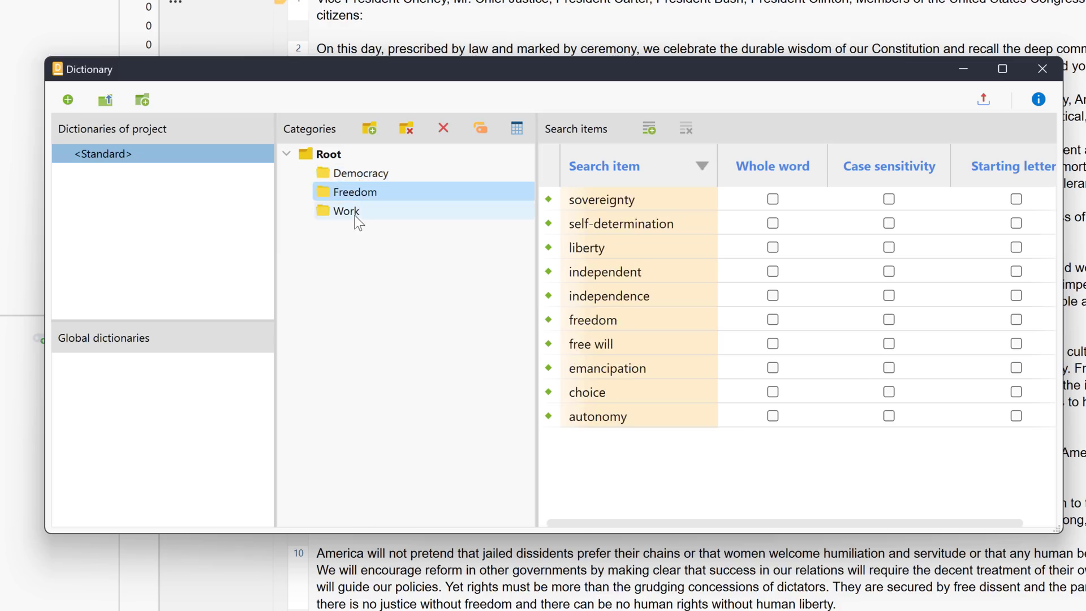
{"action": "left_click", "coordinate": [1040, 69]}
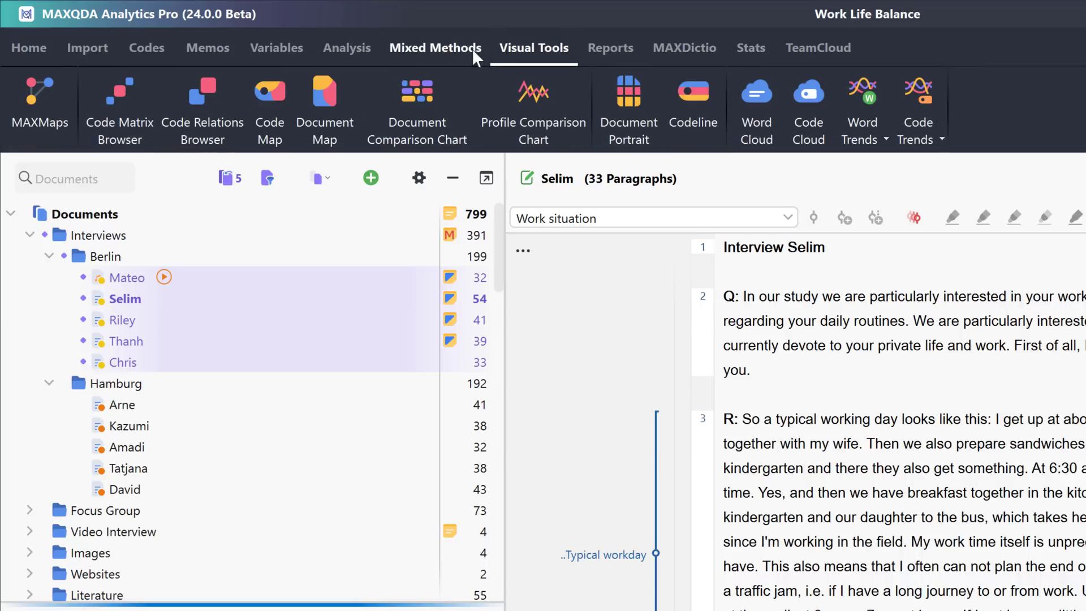
Step: Try the Code Matrix Browser, show Selim's codeline, and build a five-document word cloud
{"action": "left_click", "coordinate": [118, 97]}
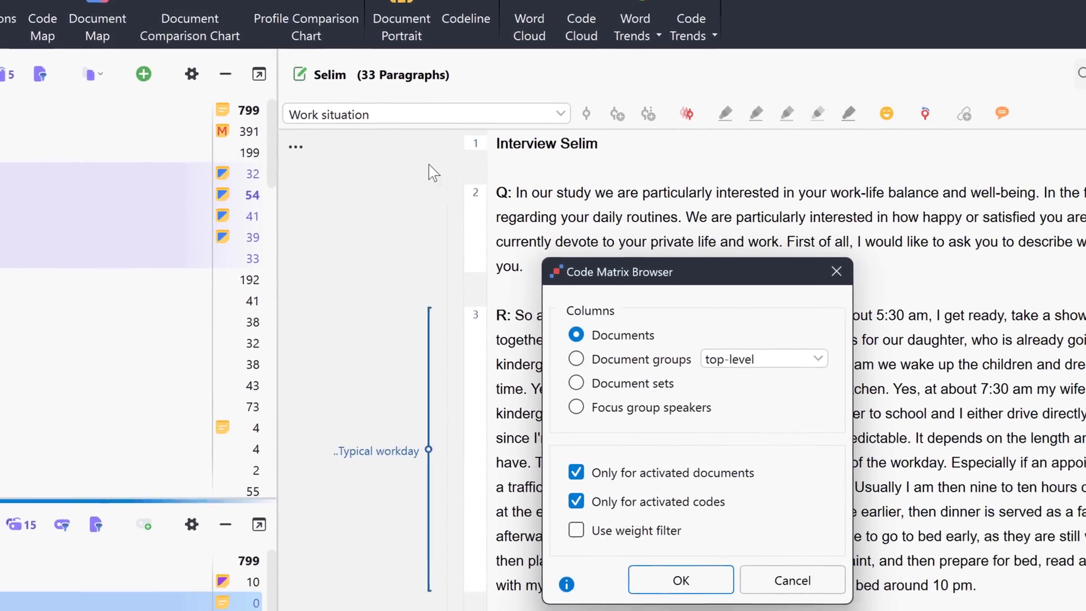
{"action": "left_click", "coordinate": [680, 579]}
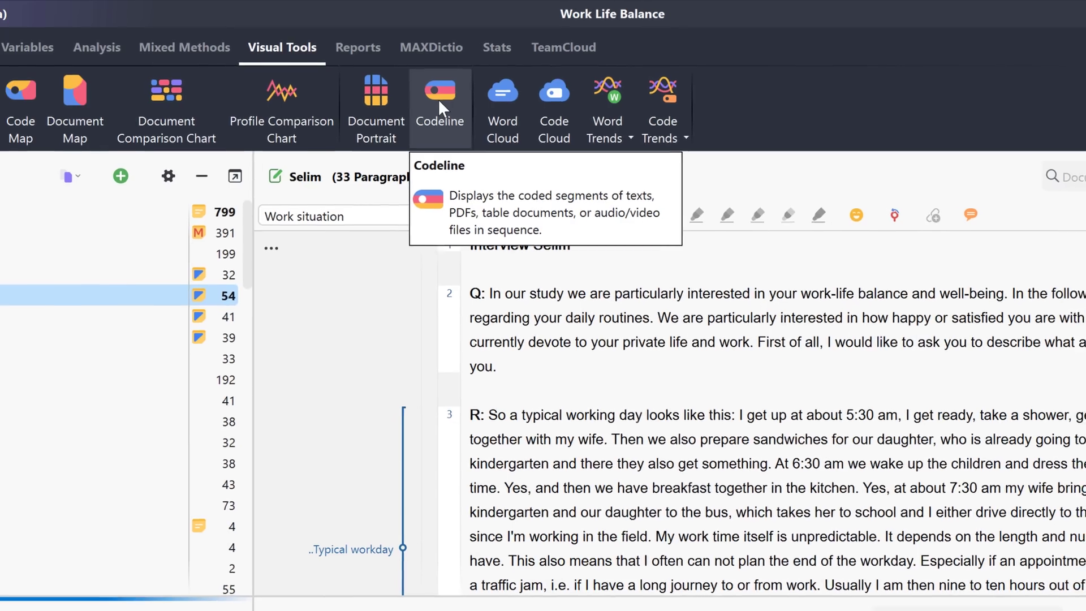
{"action": "left_click", "coordinate": [440, 90]}
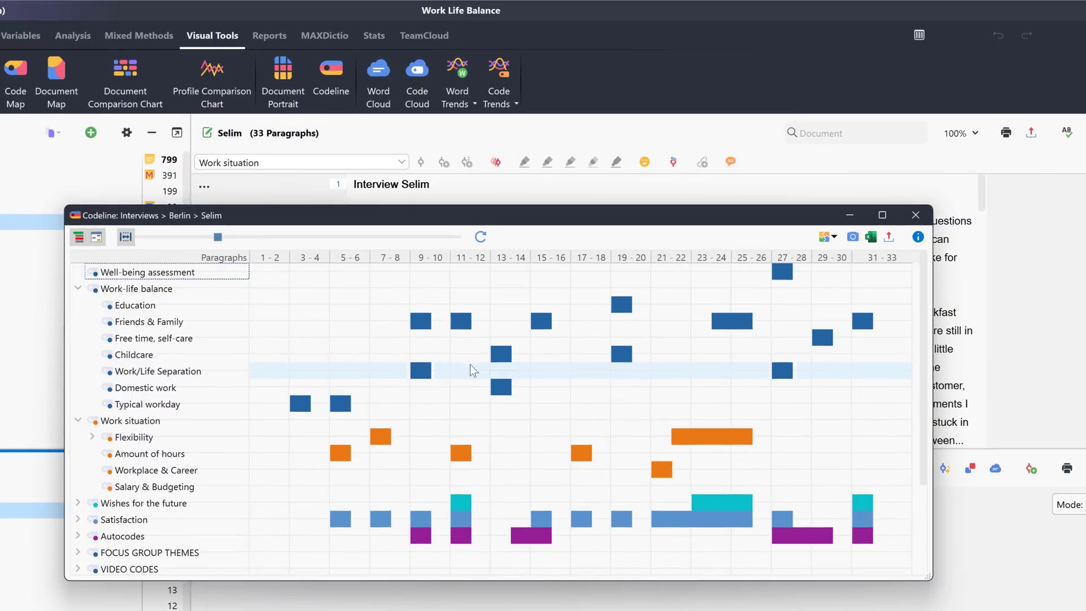
{"action": "left_click", "coordinate": [378, 78]}
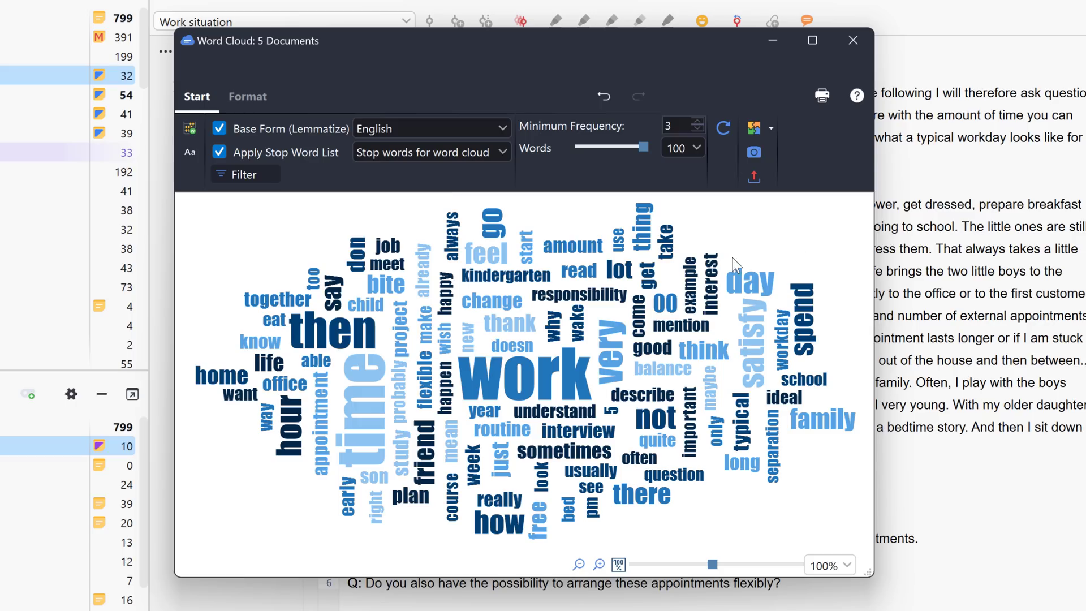